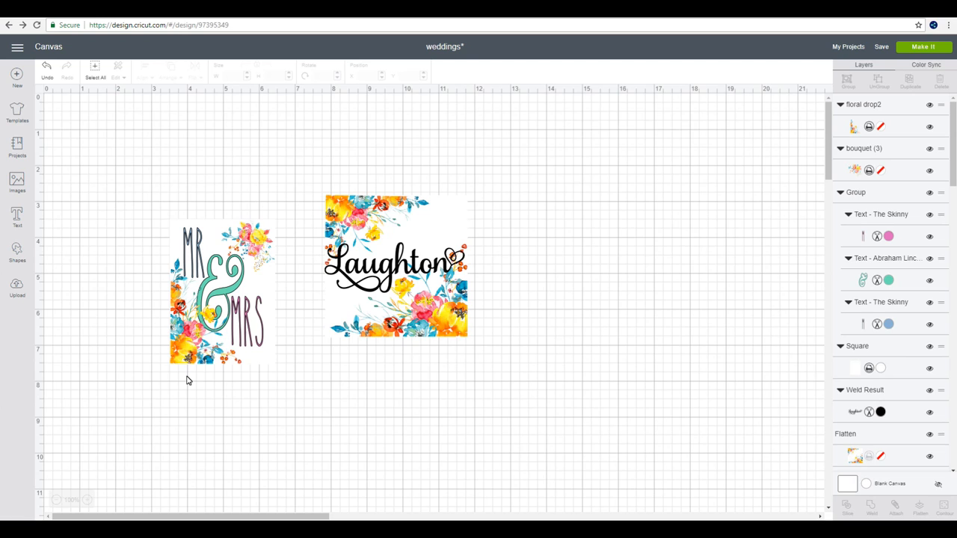
pyautogui.moveTo(187, 343)
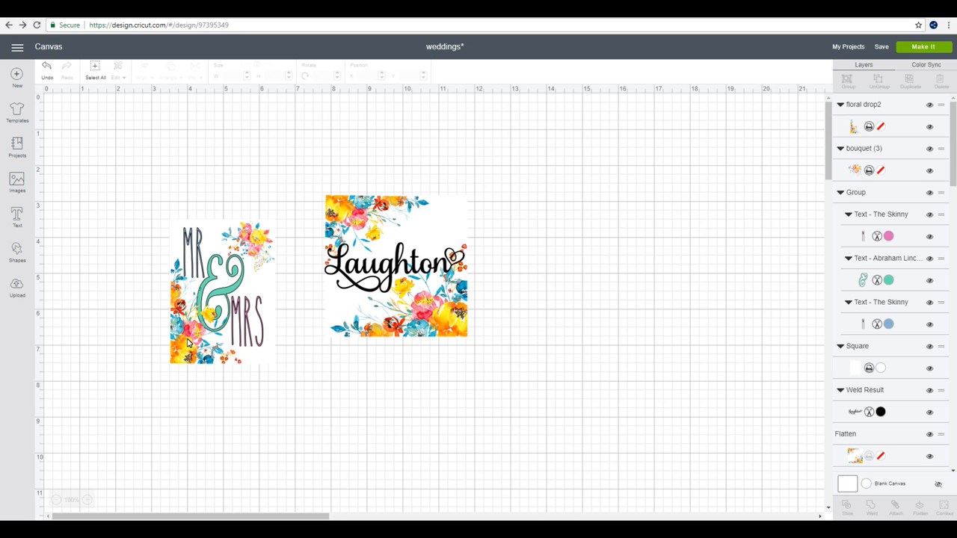
pyautogui.moveTo(240, 284)
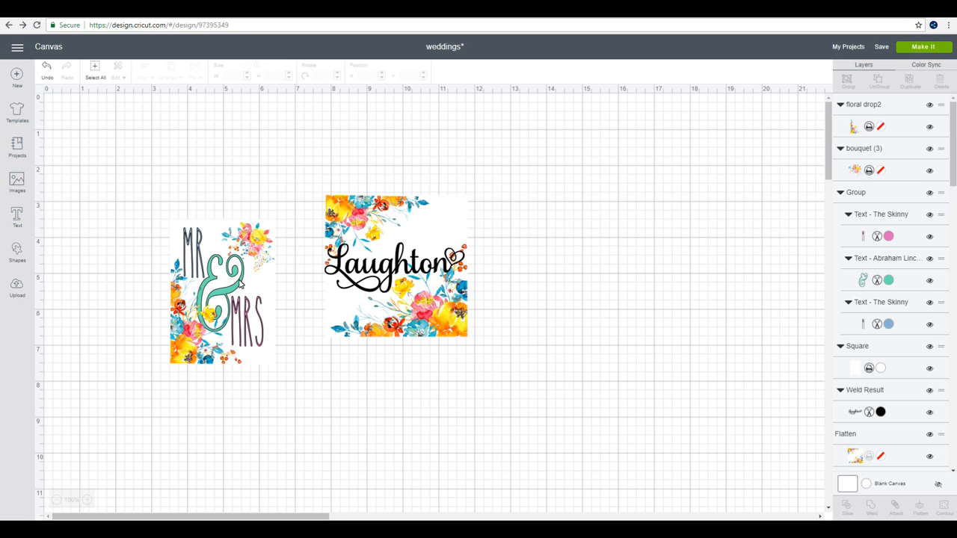
pyautogui.moveTo(208, 317)
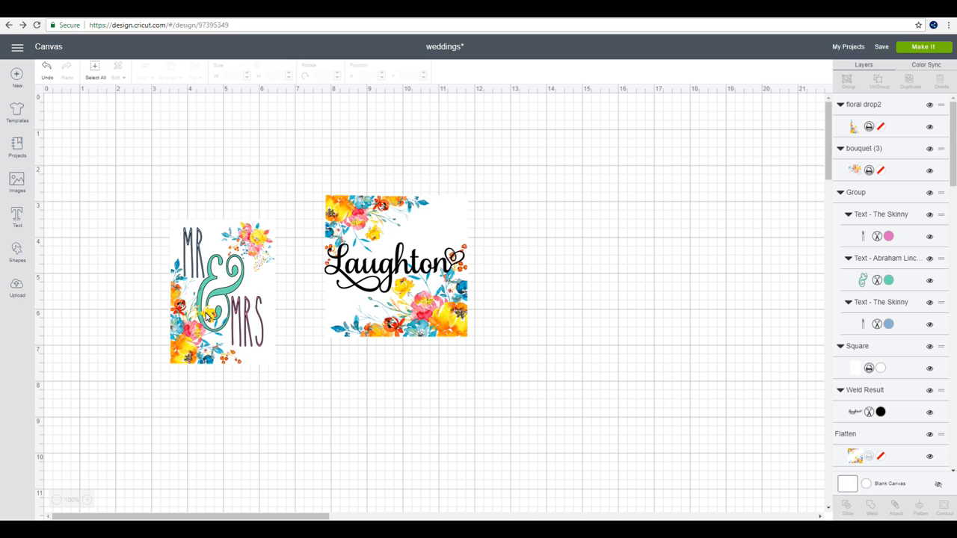
pyautogui.moveTo(400, 278)
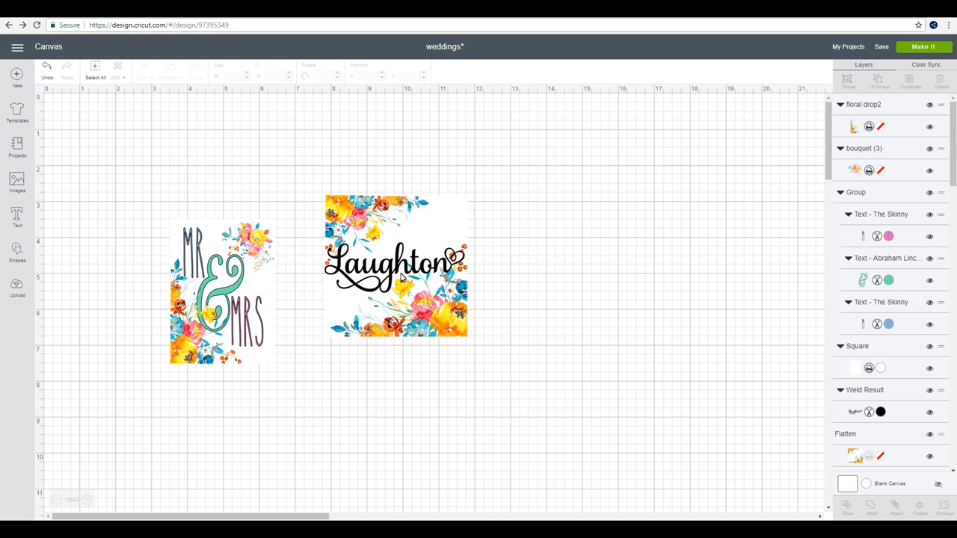
pyautogui.moveTo(206, 329)
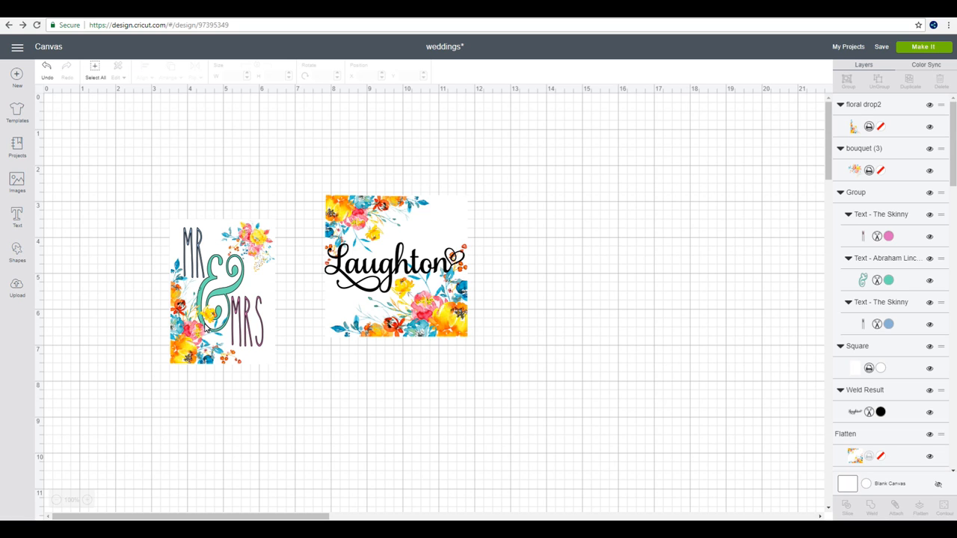
pyautogui.moveTo(158, 222)
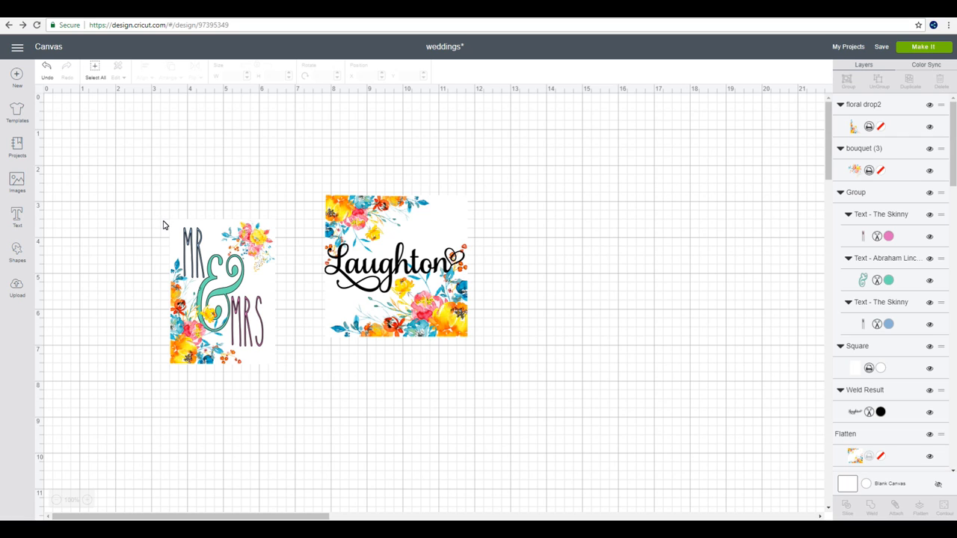
pyautogui.moveTo(185, 380)
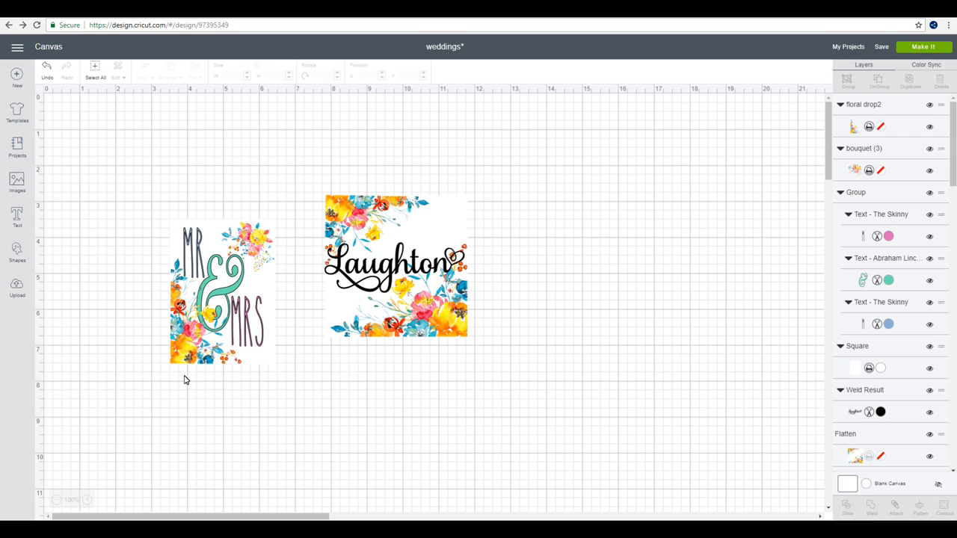
pyautogui.moveTo(160, 212)
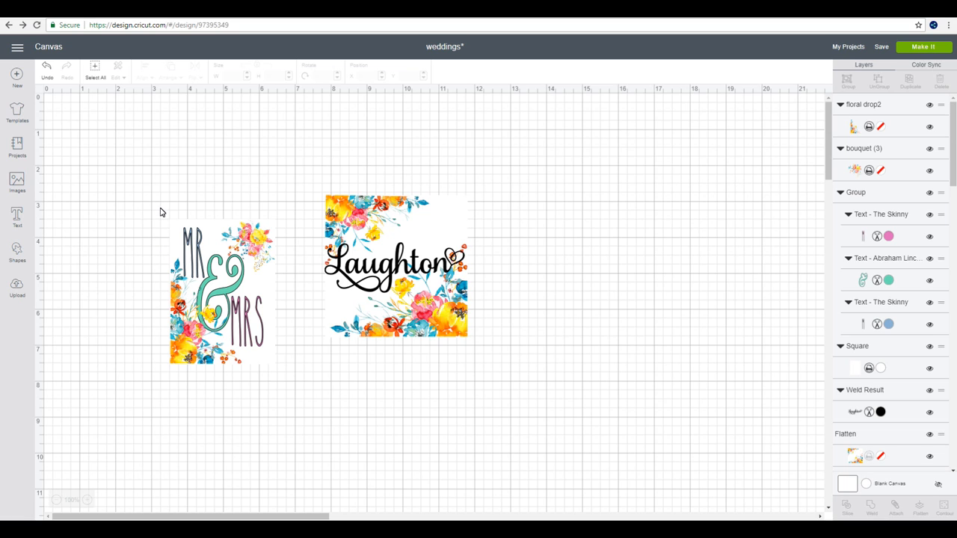
pyautogui.moveTo(255, 251)
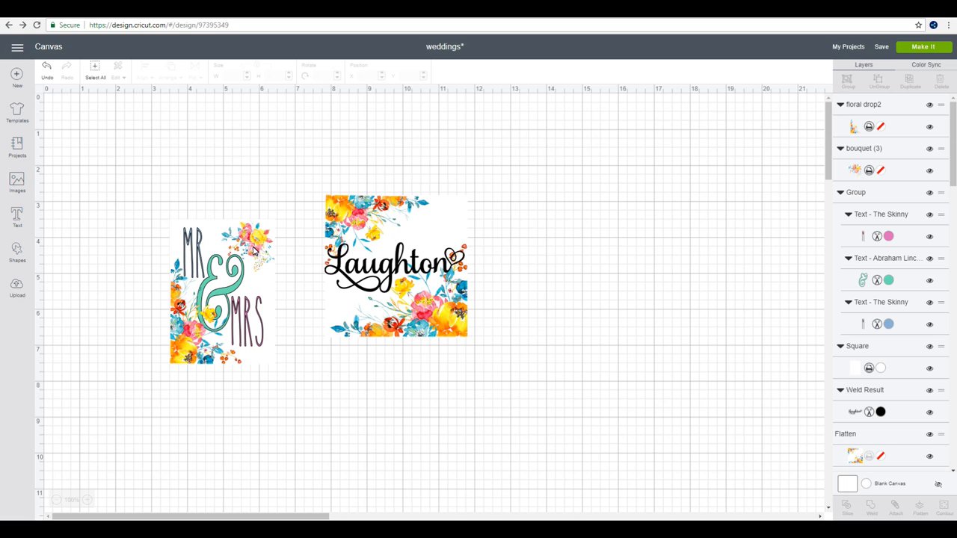
pyautogui.moveTo(227, 232)
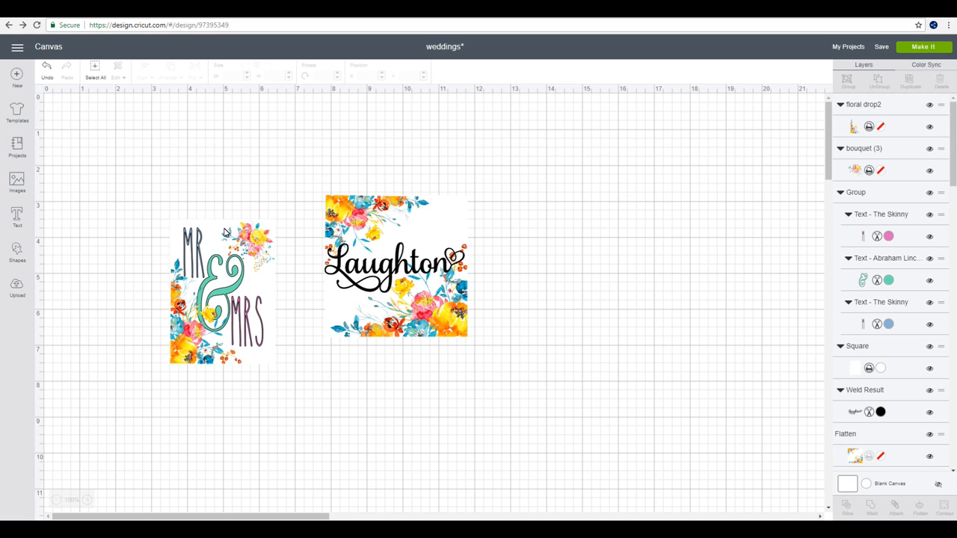
pyautogui.moveTo(234, 314)
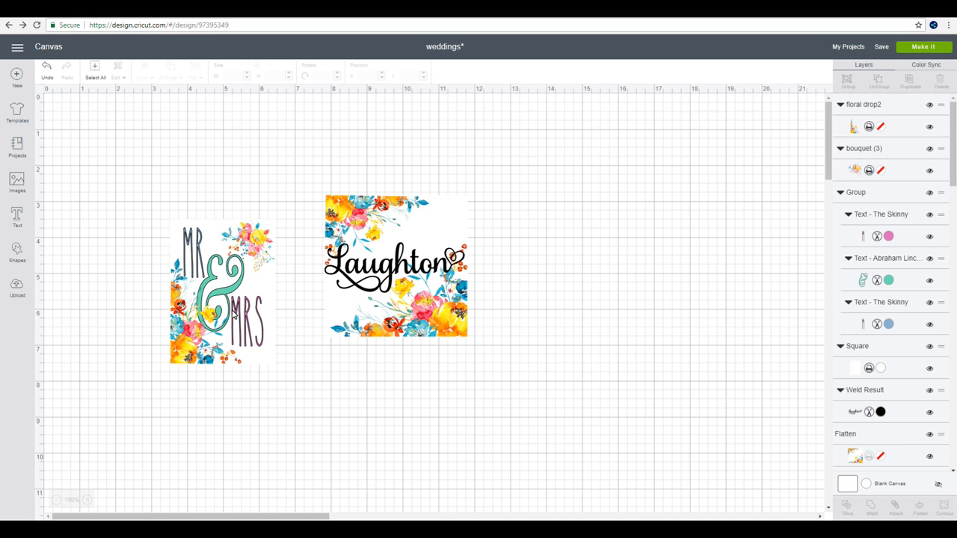
# Select every part of the Mr & Mrs design and Flatten it into one printable layer.
pyautogui.click(224, 314)
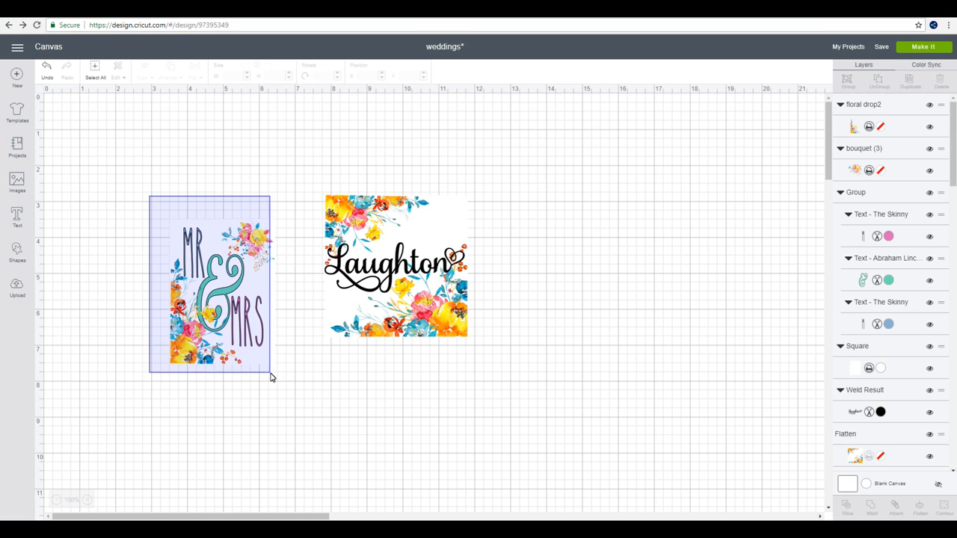
pyautogui.click(216, 292)
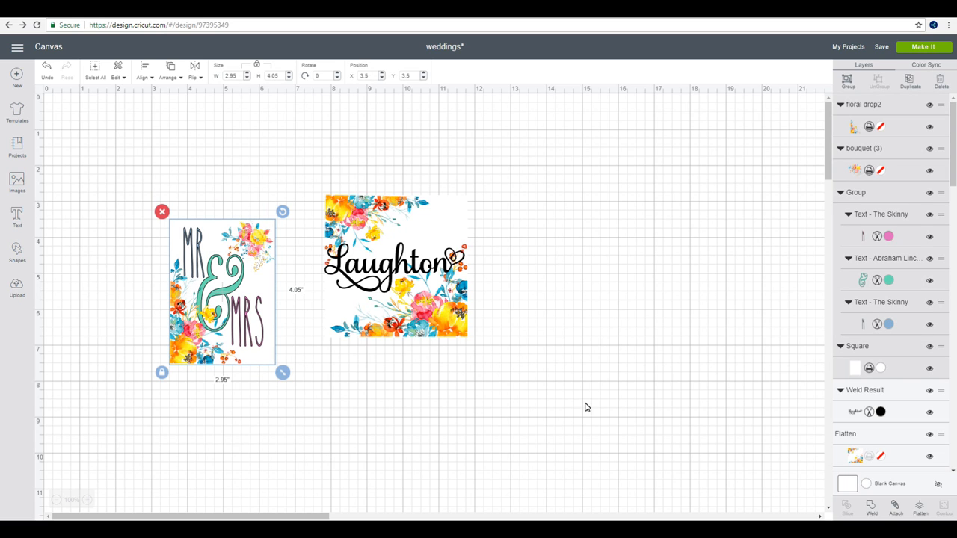
pyautogui.moveTo(920, 509)
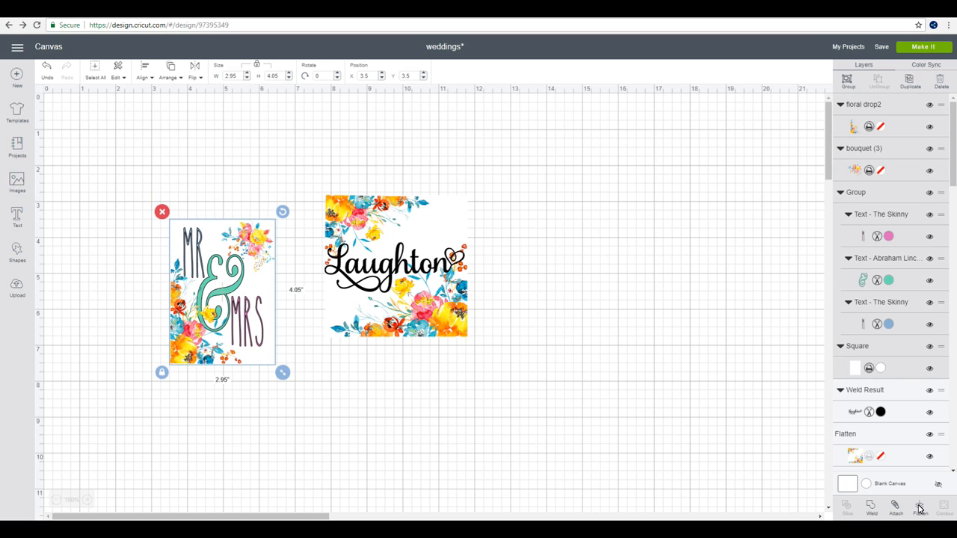
pyautogui.click(920, 509)
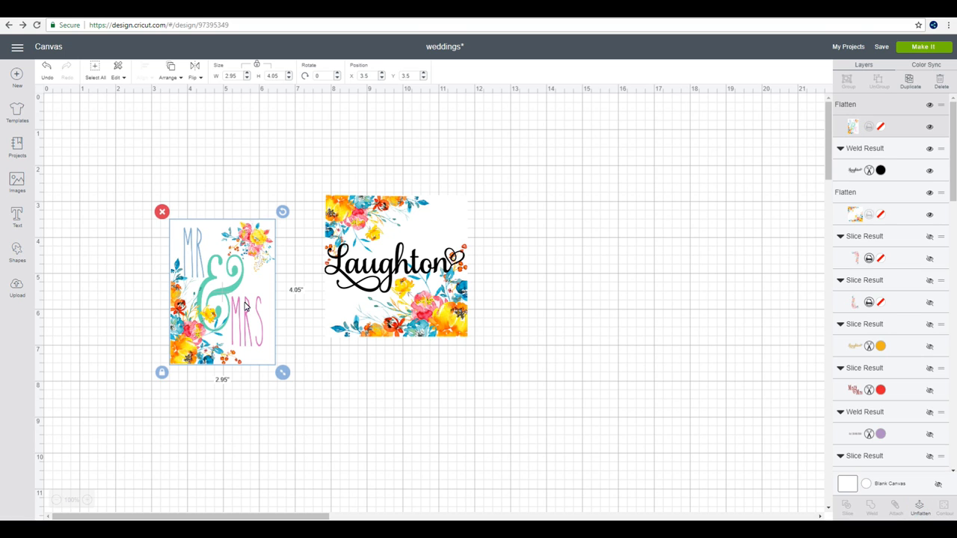
pyautogui.moveTo(251, 338)
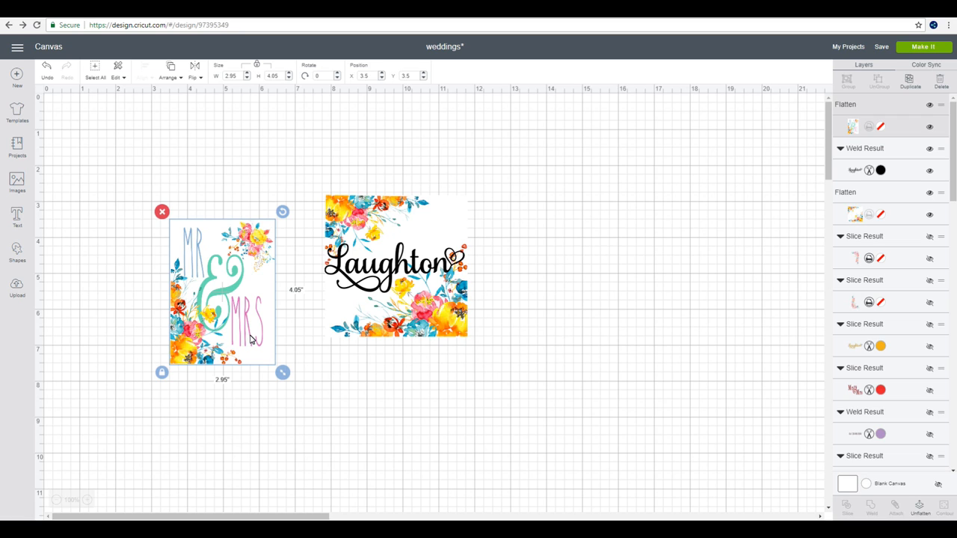
pyautogui.moveTo(185, 337)
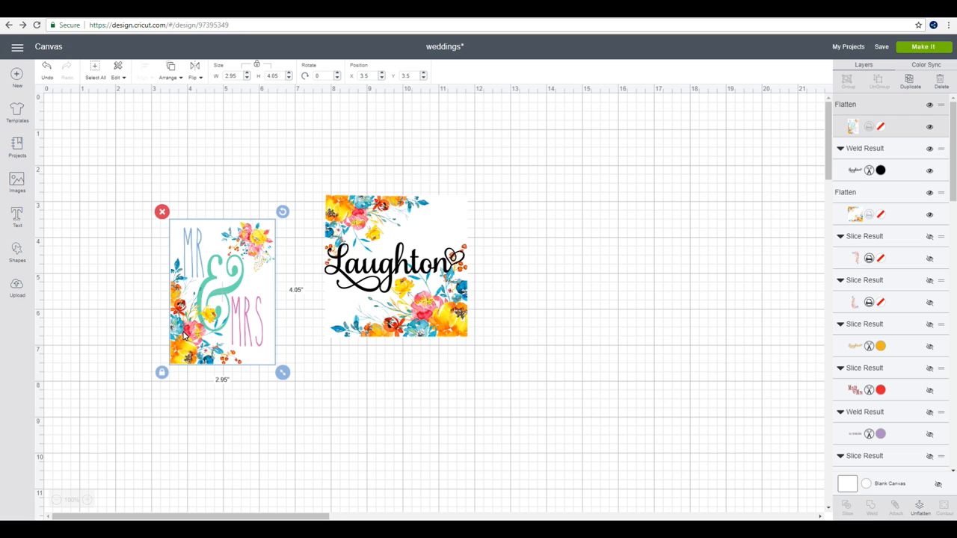
pyautogui.moveTo(371, 296)
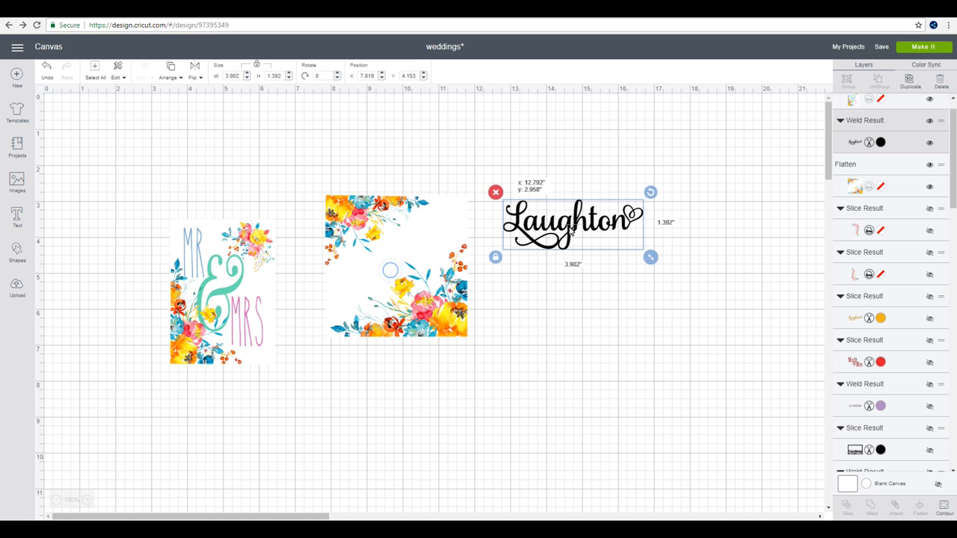
# Move the 'Laughton' name text to the right, off the floral square.
pyautogui.moveTo(572, 221); pyautogui.dragTo(613, 219)
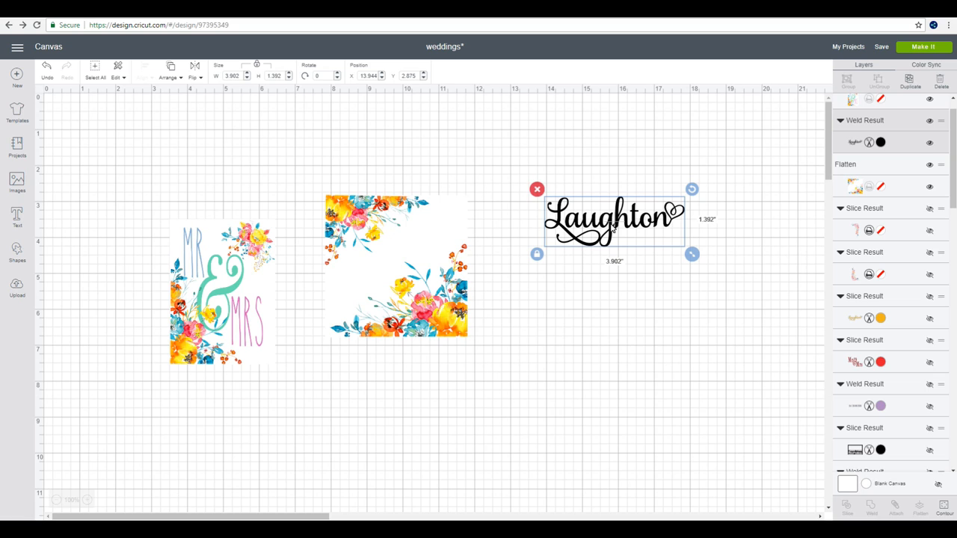
pyautogui.moveTo(413, 249)
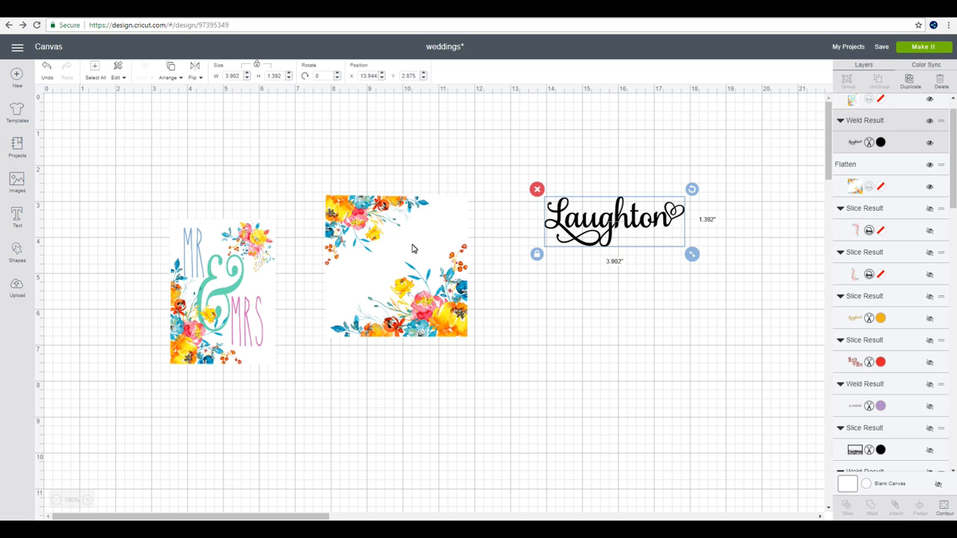
pyautogui.moveTo(398, 220)
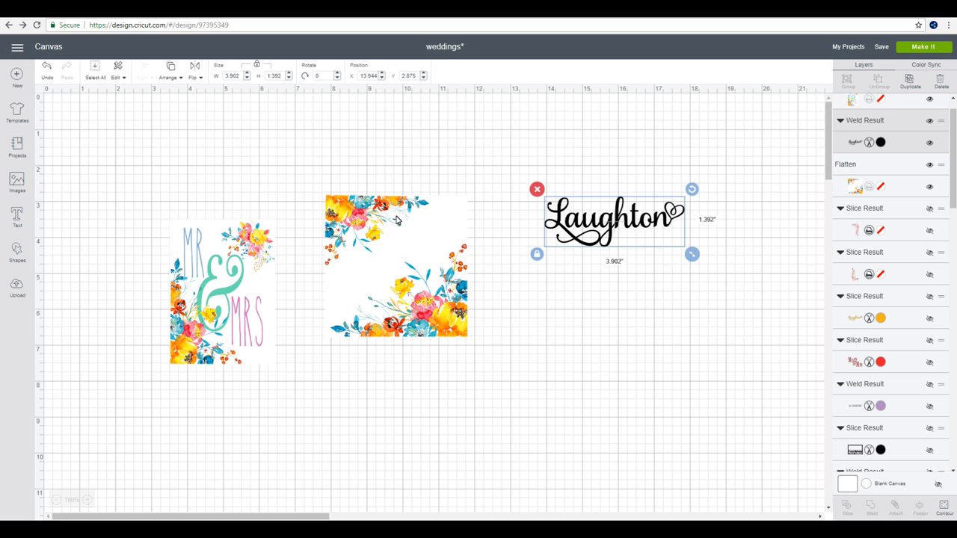
pyautogui.moveTo(293, 258)
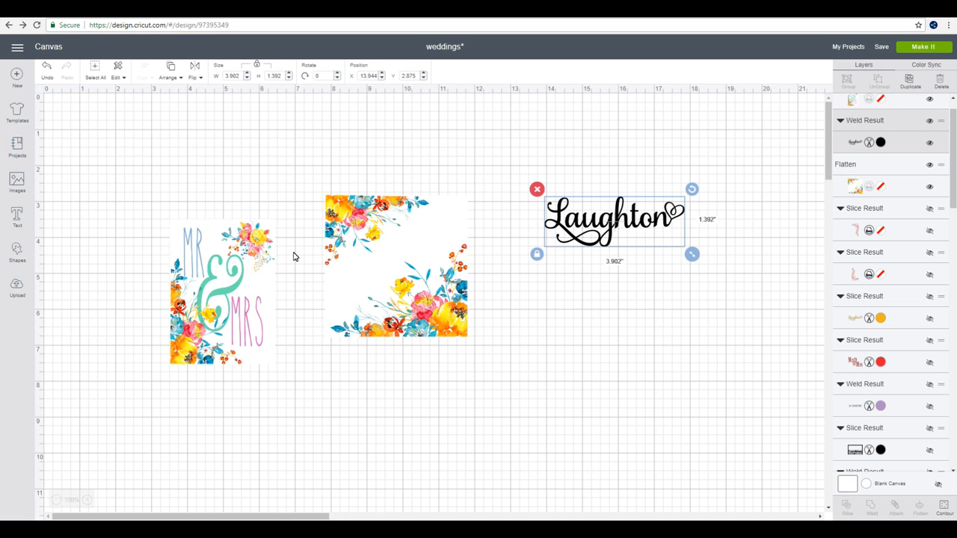
pyautogui.moveTo(237, 218)
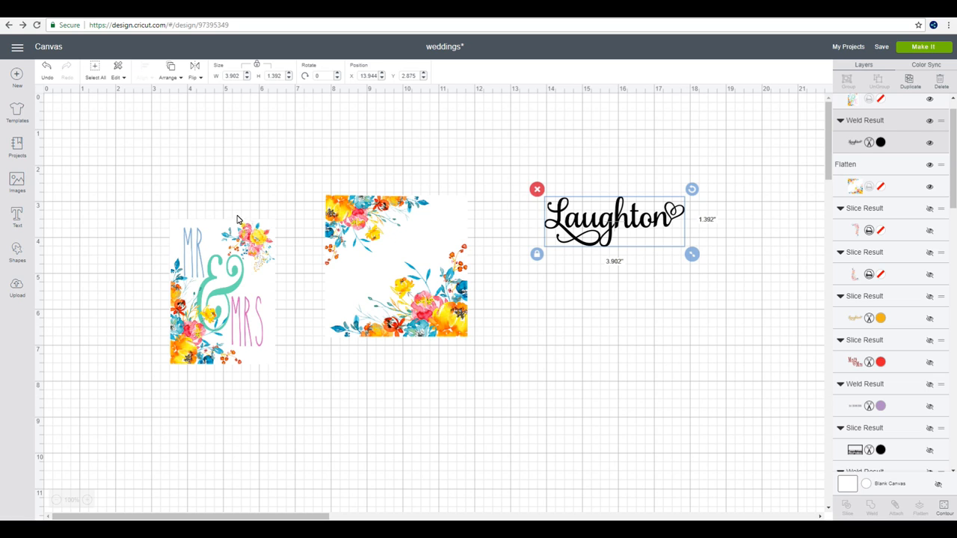
pyautogui.moveTo(243, 281)
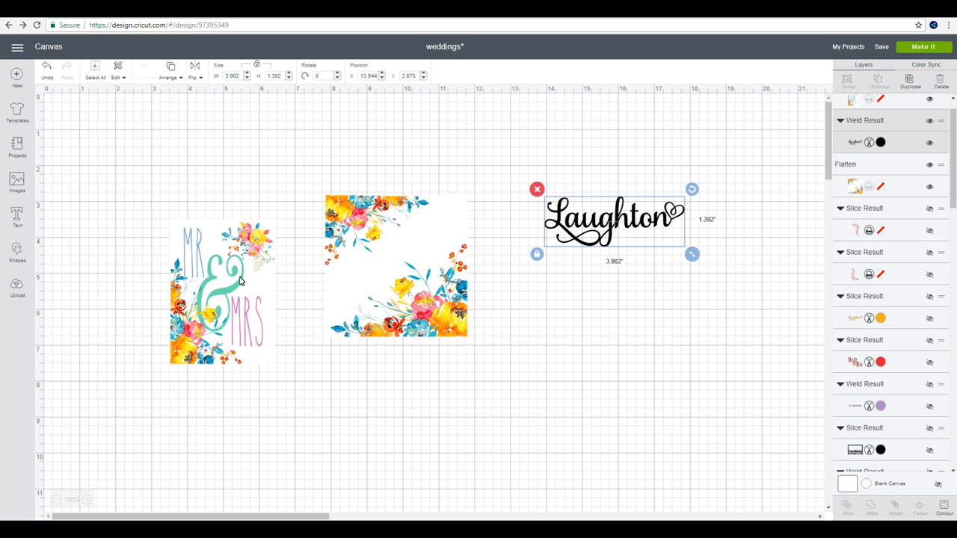
pyautogui.moveTo(251, 299)
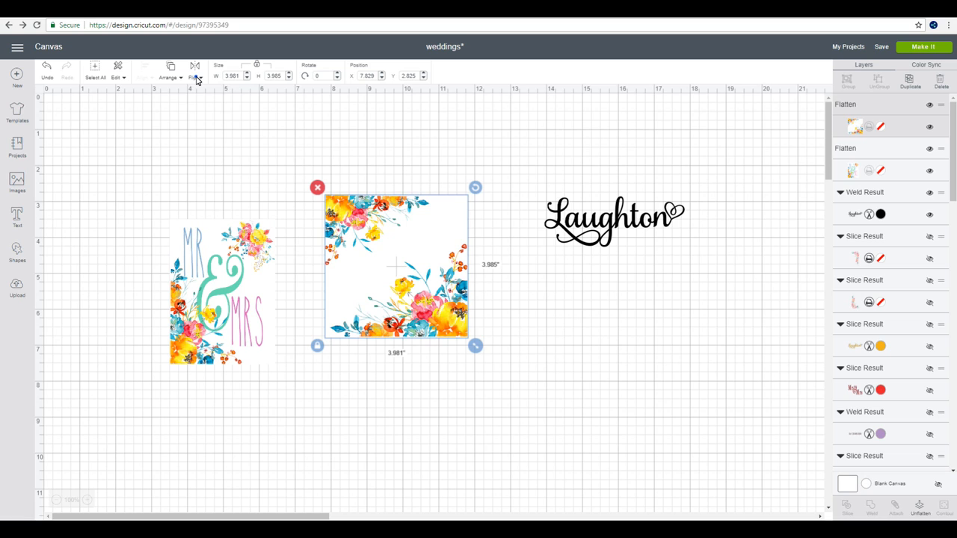
# Flip the selected floral square horizontally via the Flip menu.
pyautogui.click(194, 75)
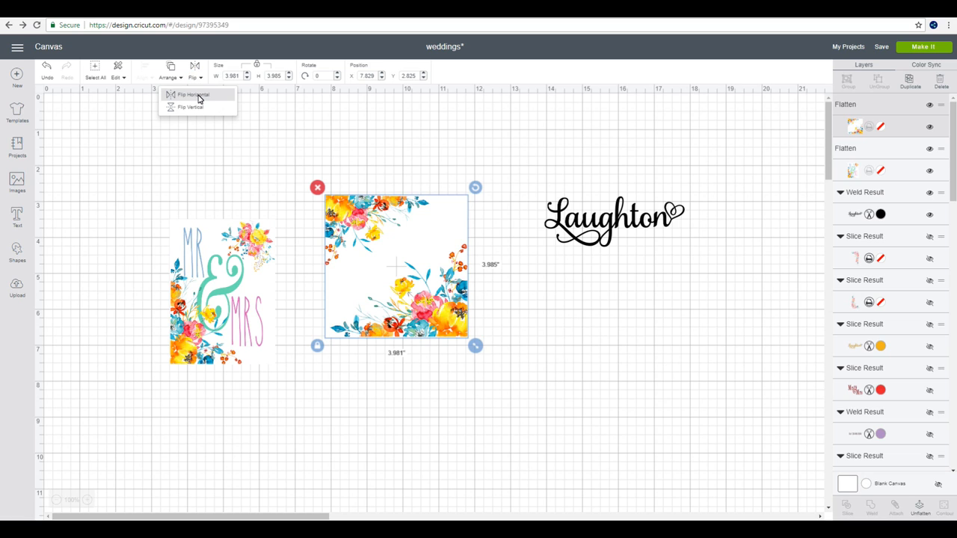
pyautogui.moveTo(193, 95)
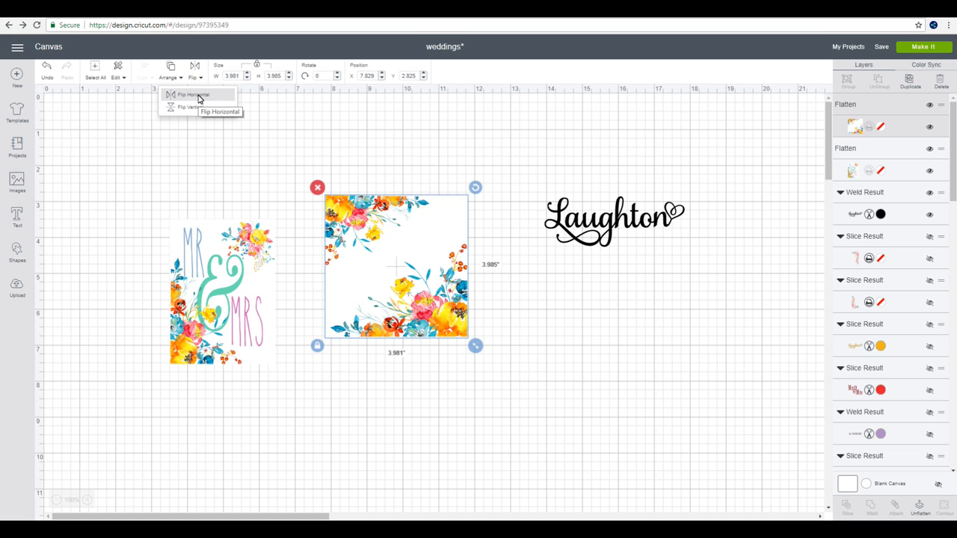
pyautogui.click(193, 96)
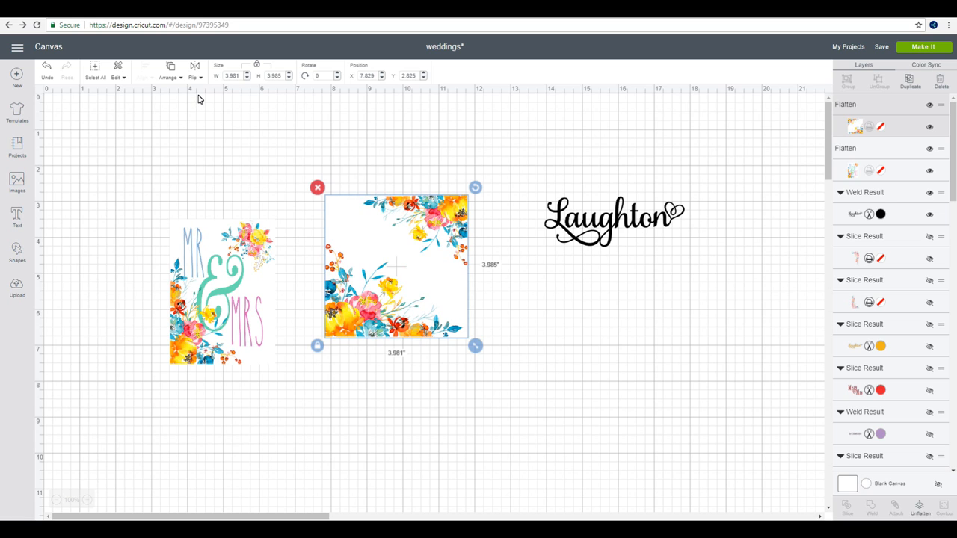
pyautogui.moveTo(432, 257)
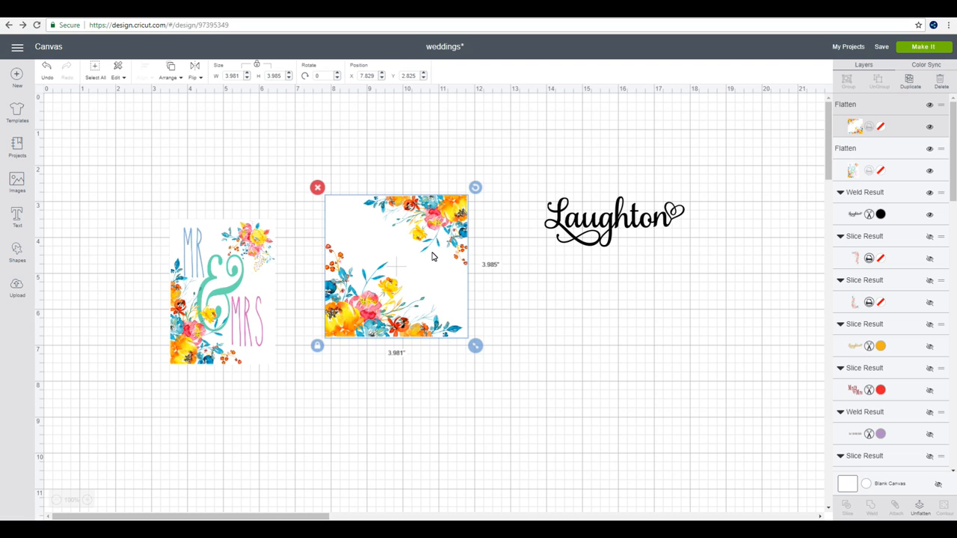
pyautogui.moveTo(425, 311)
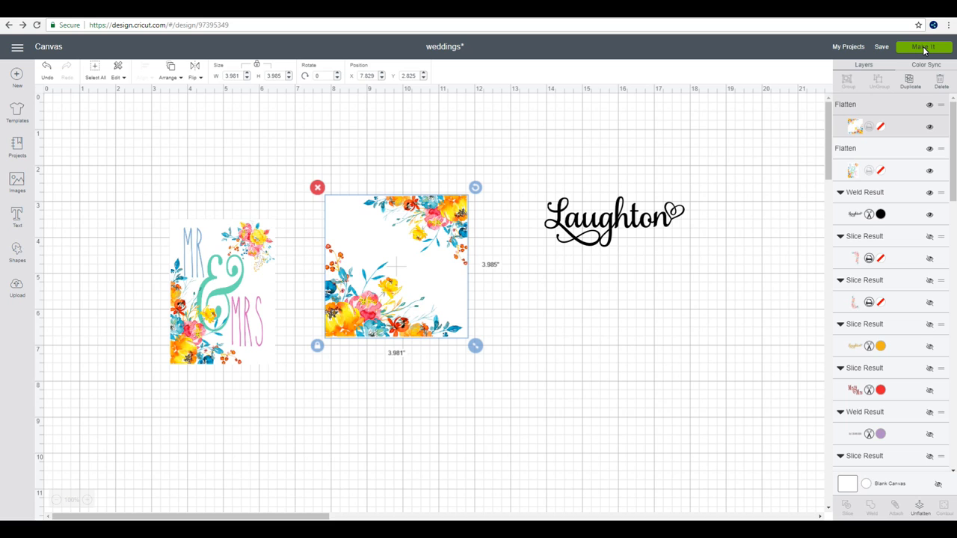
# Make It and accept the mat layout with Continue to reach the print step.
pyautogui.click(924, 46)
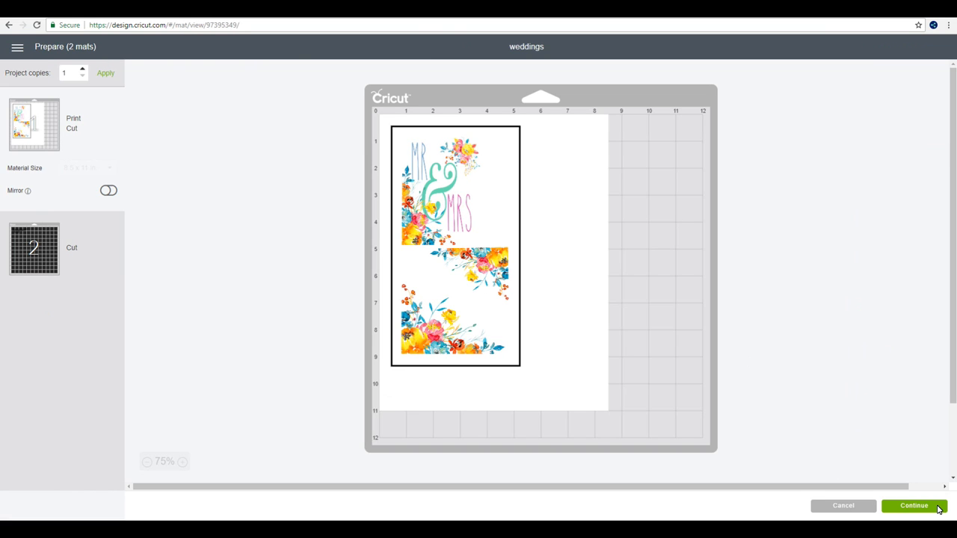
pyautogui.click(914, 506)
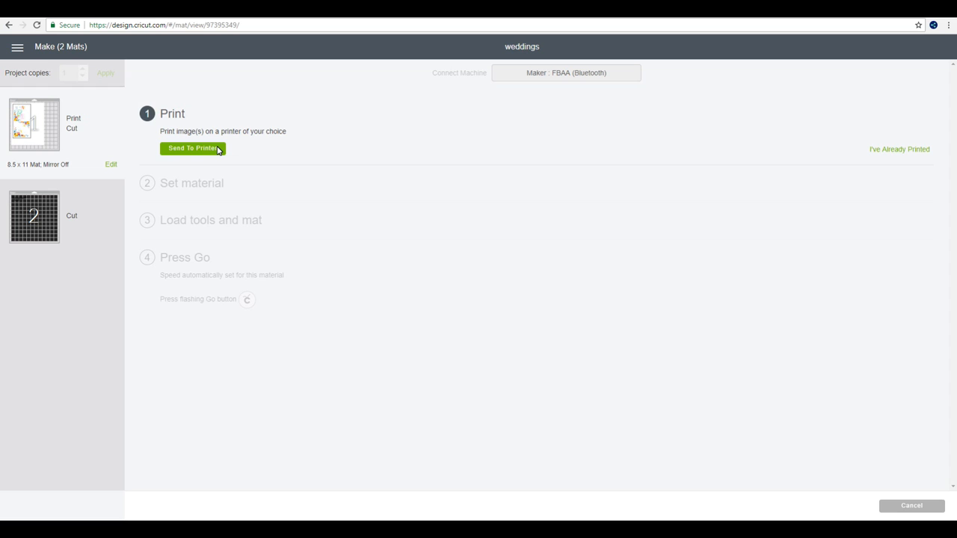
# Send the mat to the printer with Bleed switched off.
pyautogui.click(191, 148)
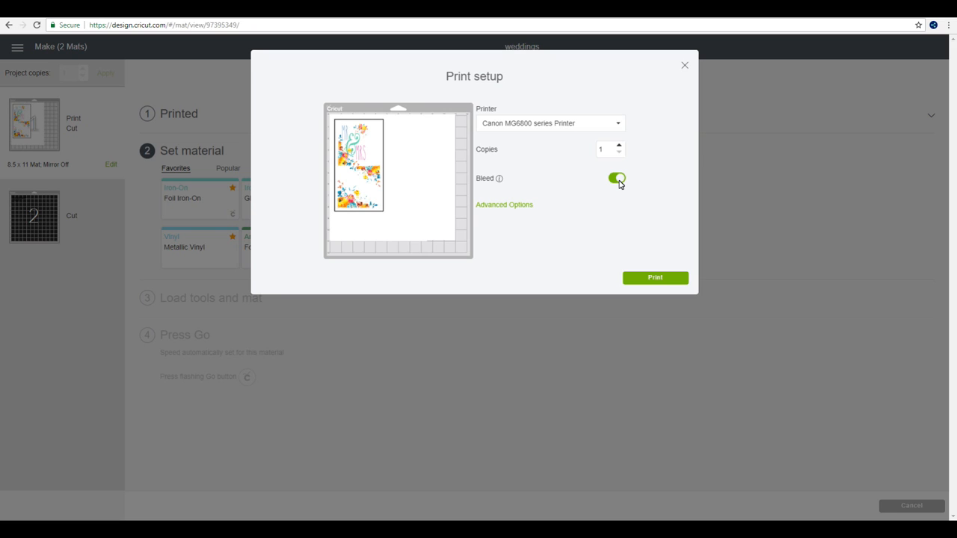
pyautogui.moveTo(418, 120)
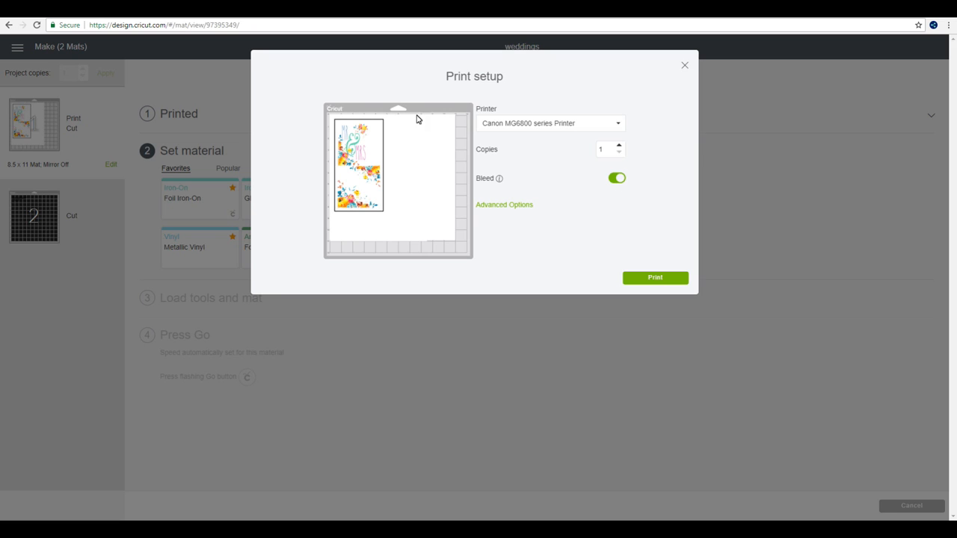
pyautogui.moveTo(350, 152)
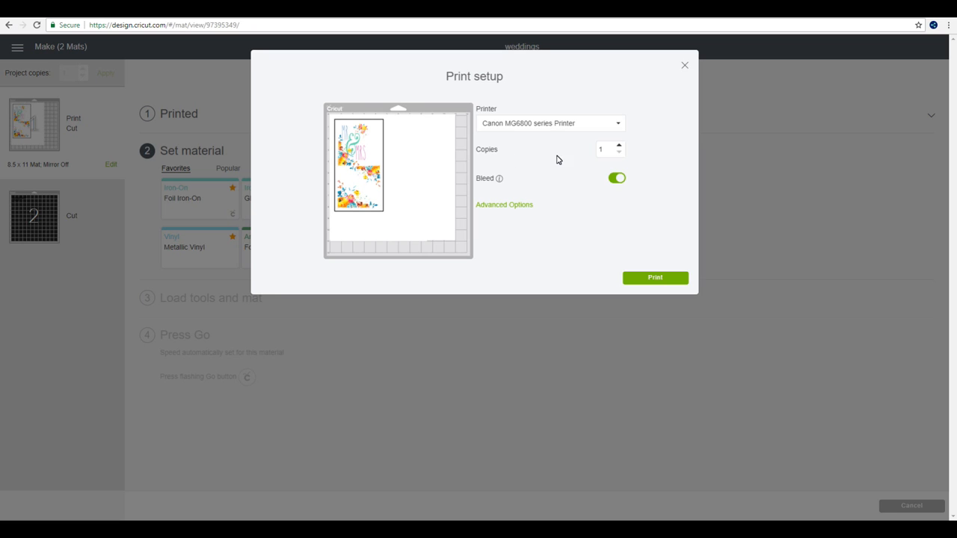
pyautogui.click(616, 178)
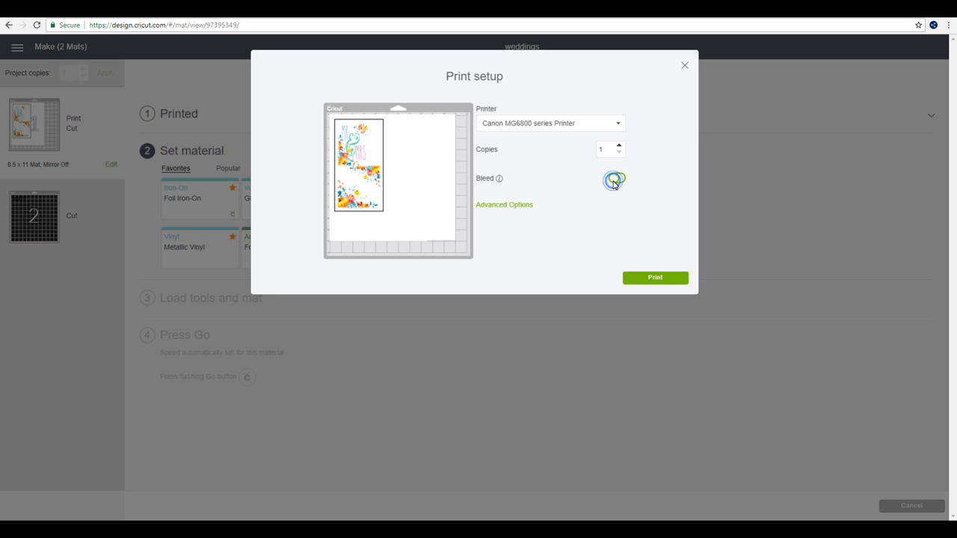
pyautogui.click(613, 178)
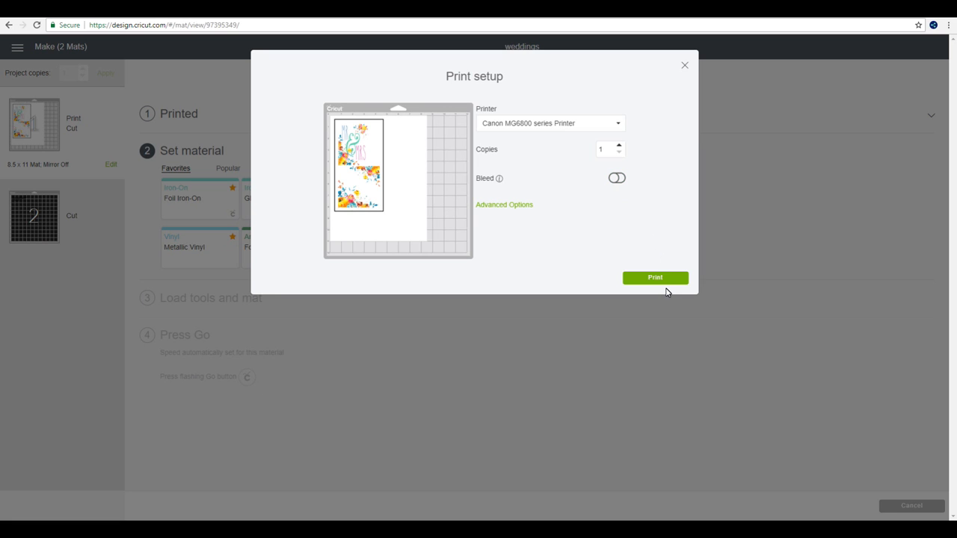
pyautogui.click(655, 276)
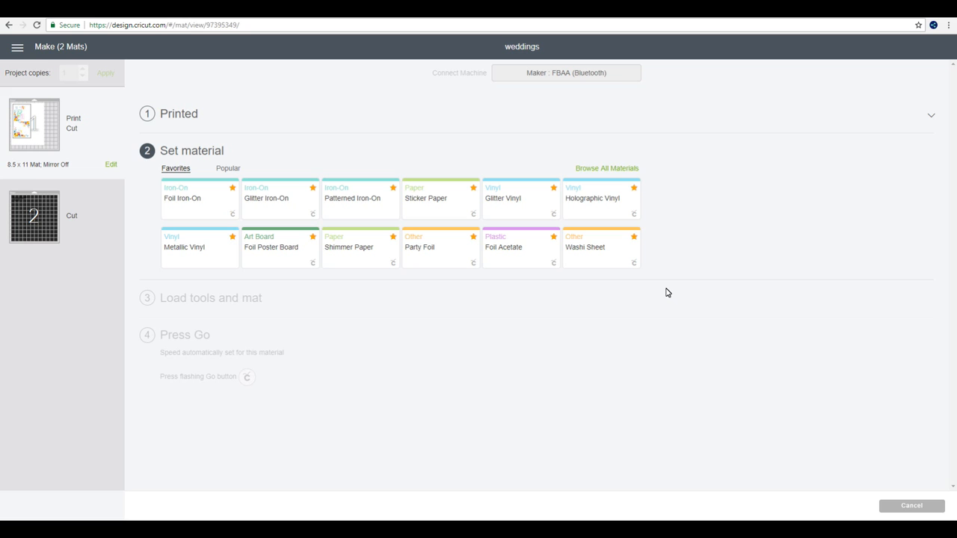
pyautogui.moveTo(592, 170)
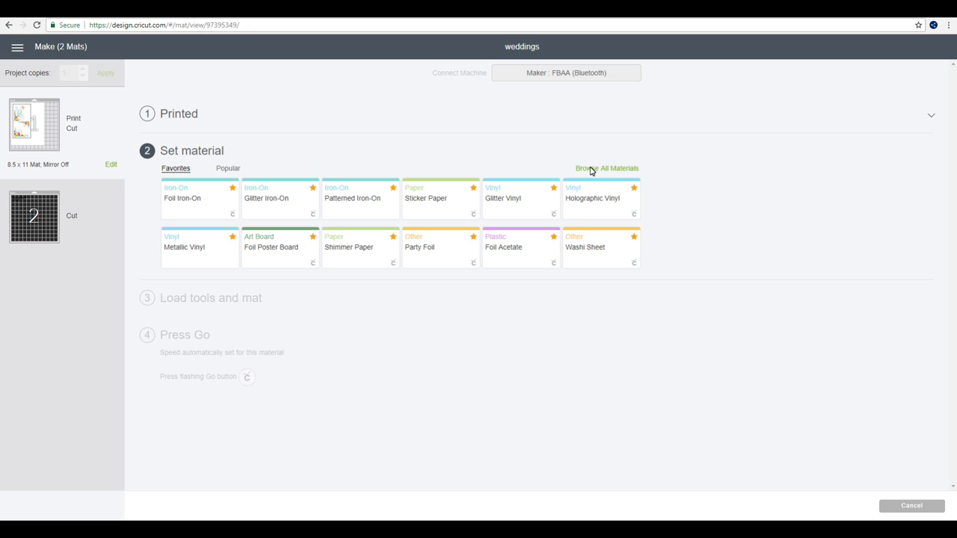
# Browse All Materials and scroll down to the Other category with adhesive sheets.
pyautogui.click(608, 168)
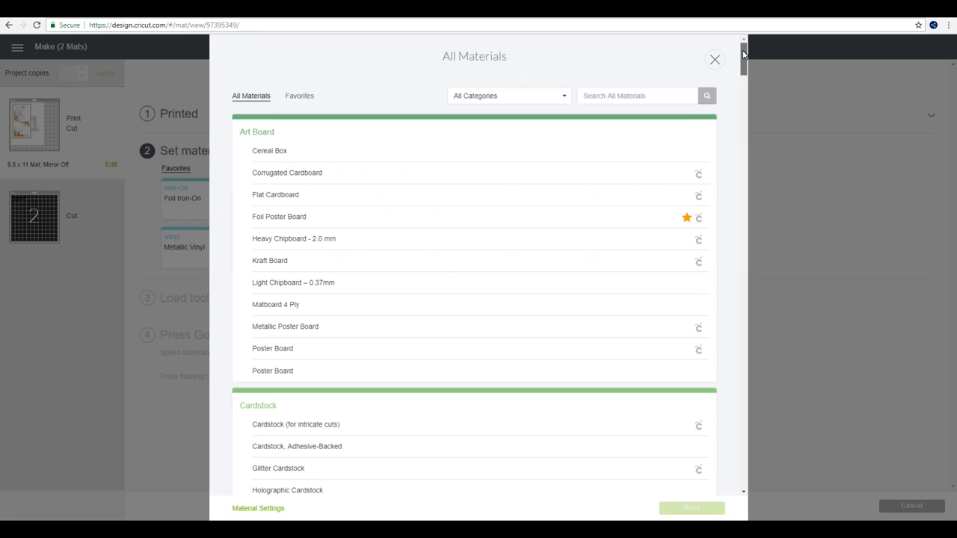
pyautogui.scroll(-3)
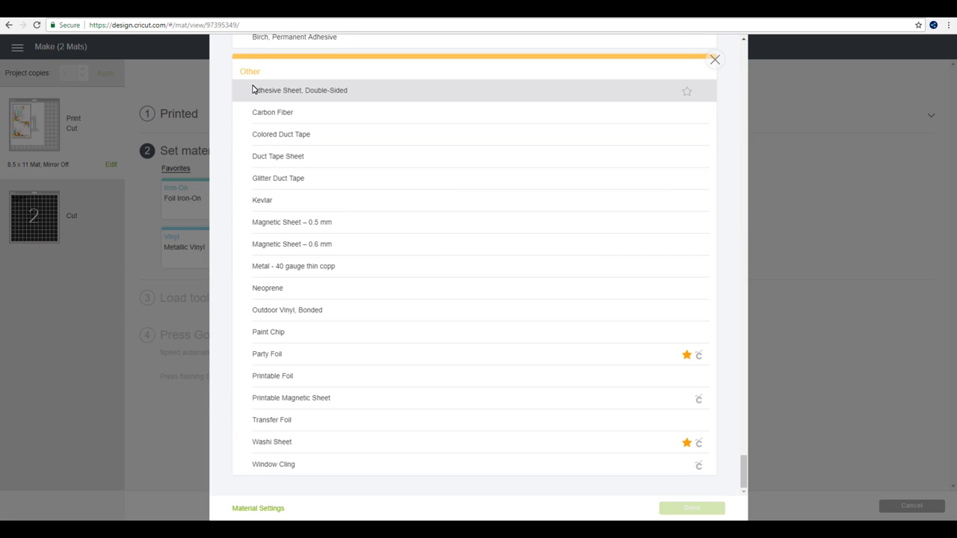
pyautogui.moveTo(287, 96)
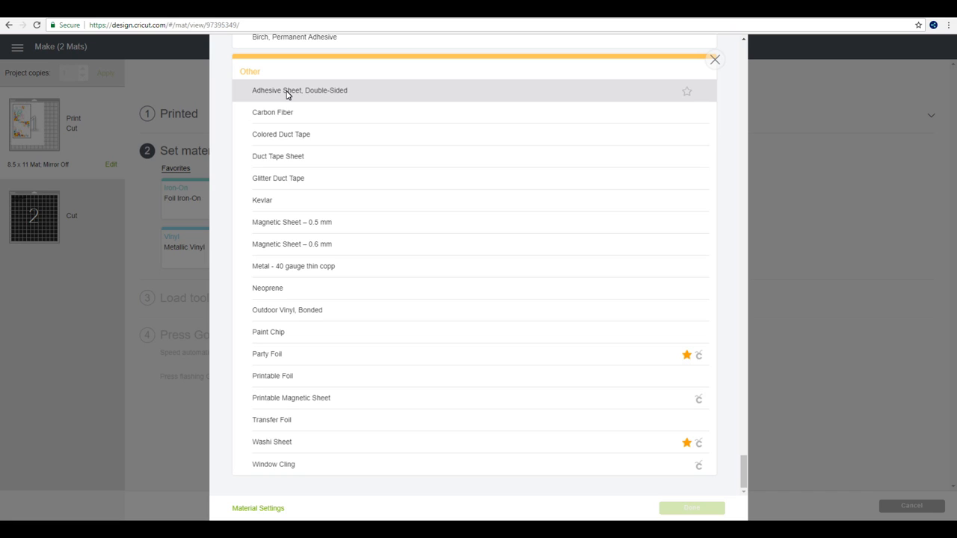